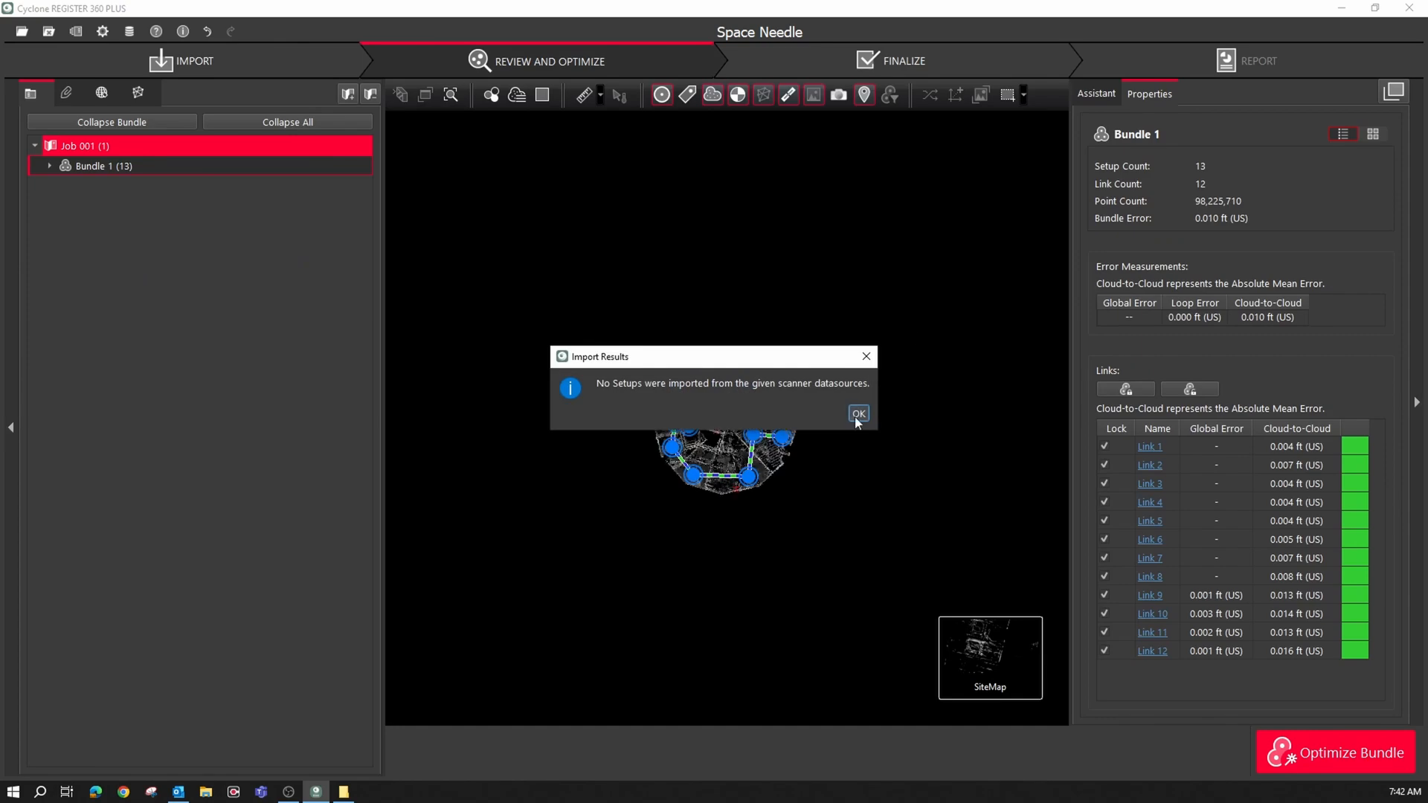
Acknowledge the Import Results notice that no setups were imported
{"action": "left_click", "coordinate": [857, 413]}
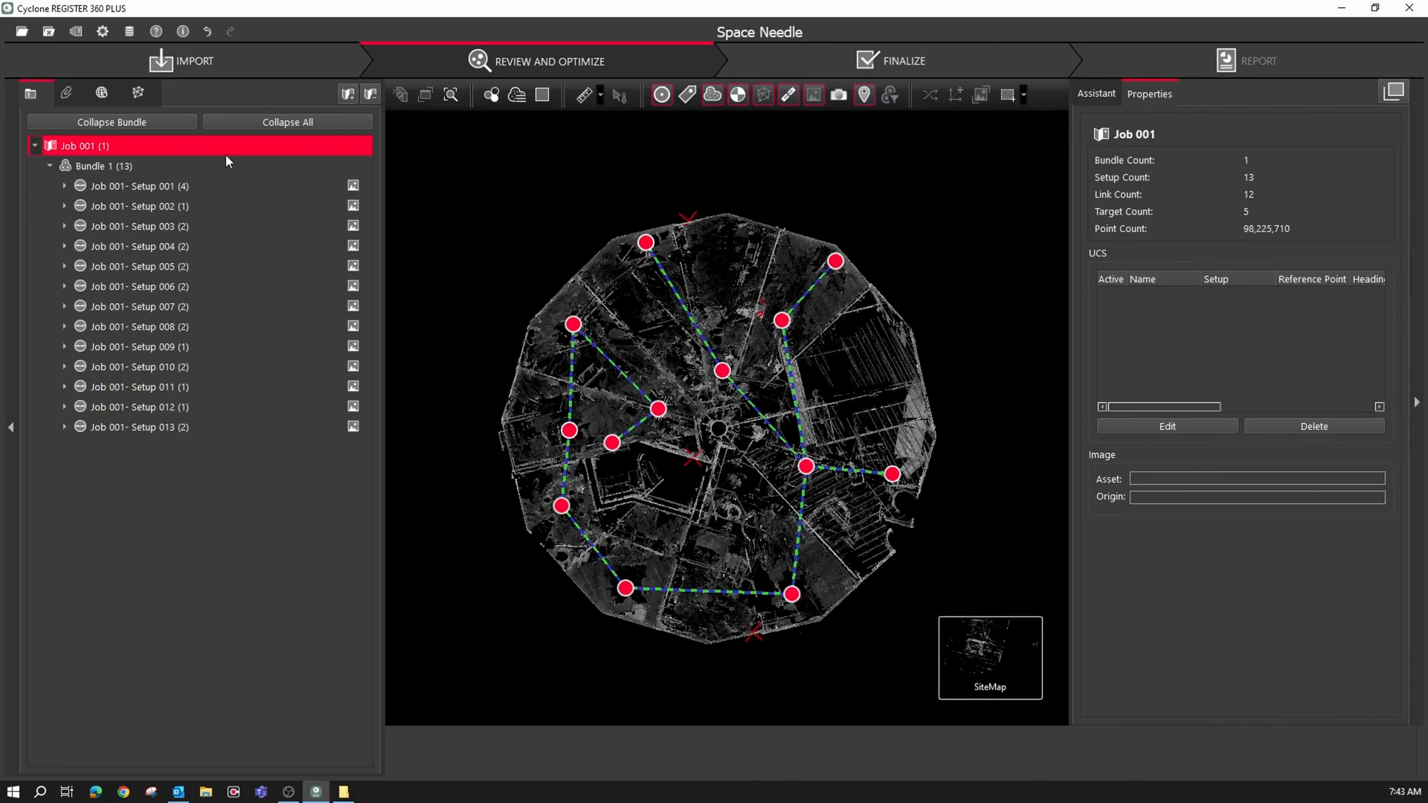
Select a Setup 001 target on the site map and start Export all Targets
{"action": "left_click", "coordinate": [136, 427]}
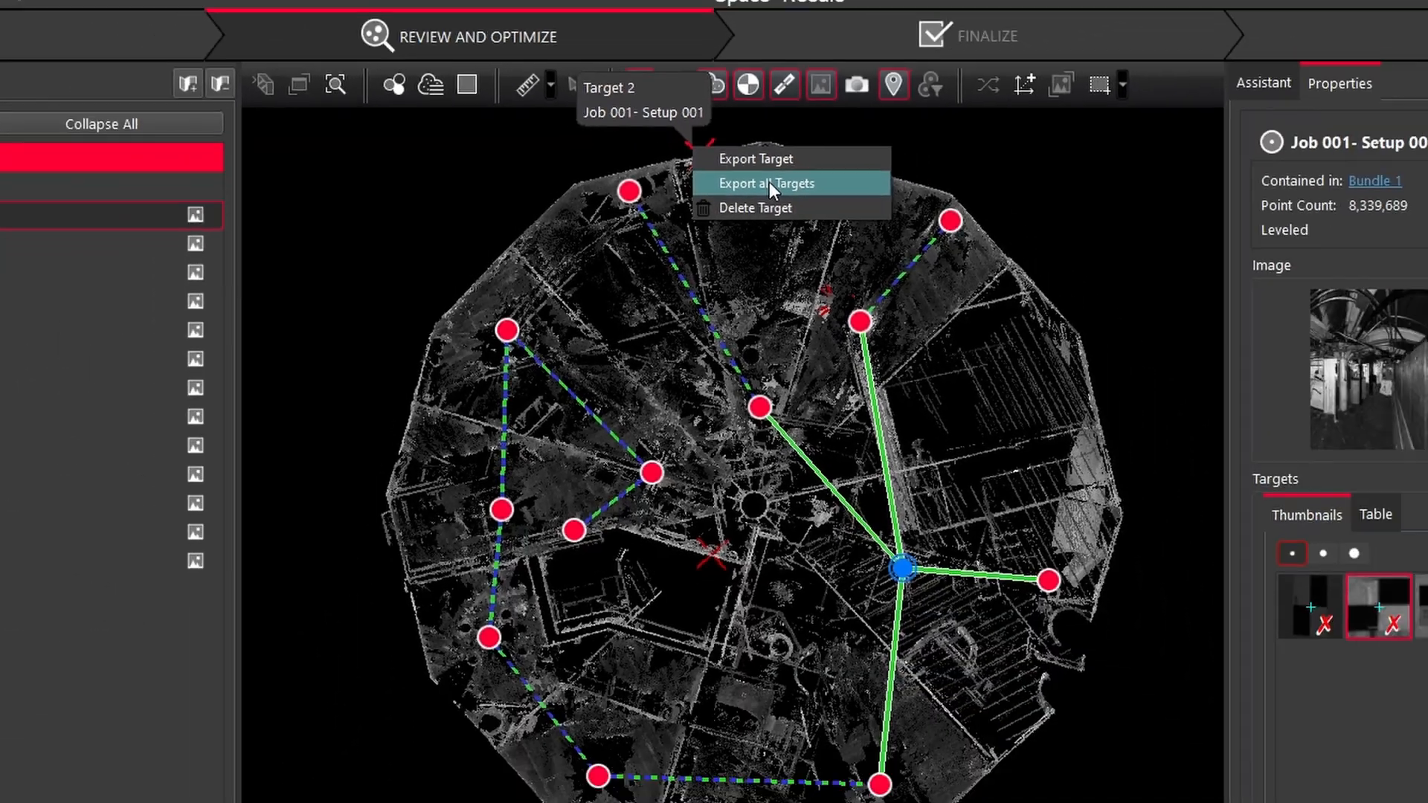
{"action": "left_click", "coordinate": [764, 183]}
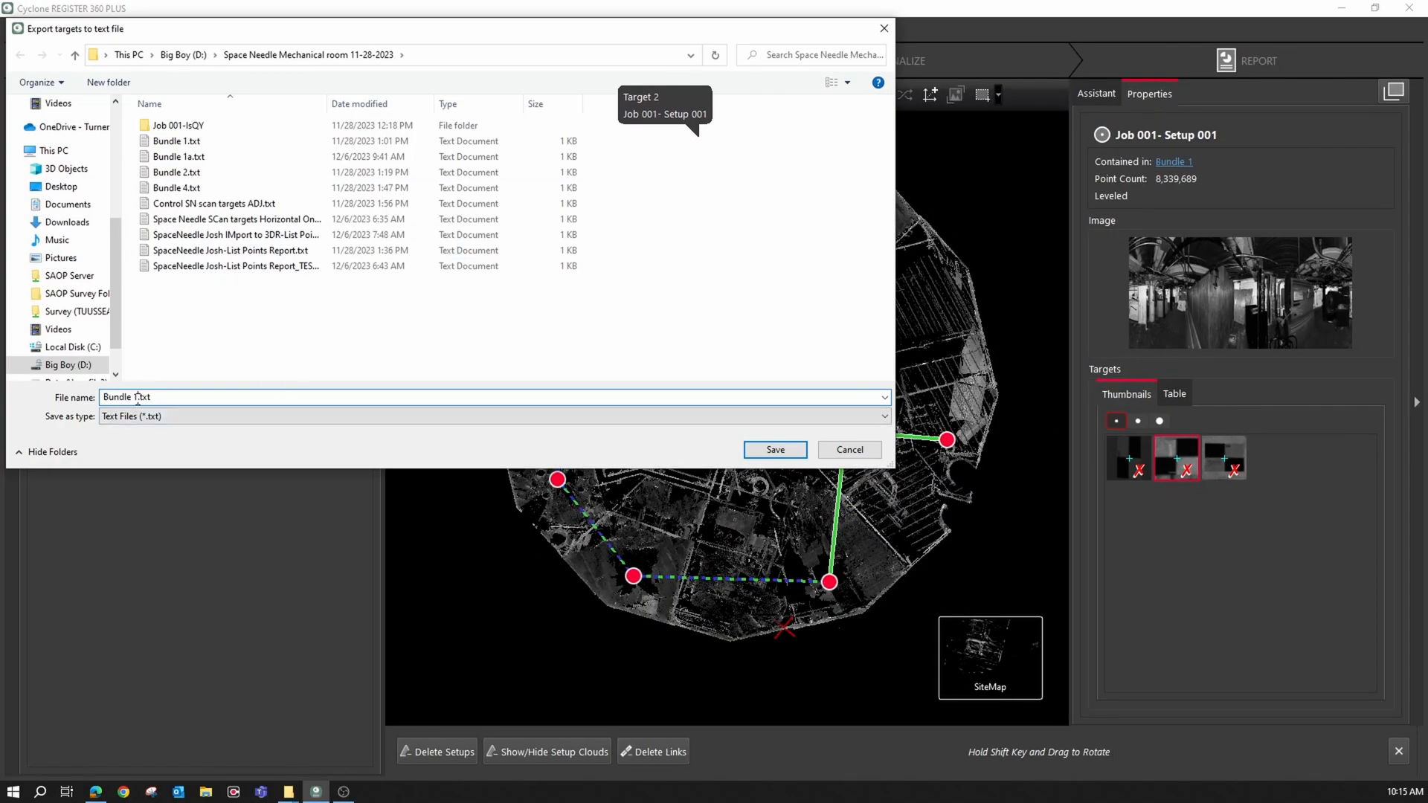
Save the exported targets as Bundle 1_1.txt in the Space Needle Mechanical room folder
{"action": "type", "text": "_1"}
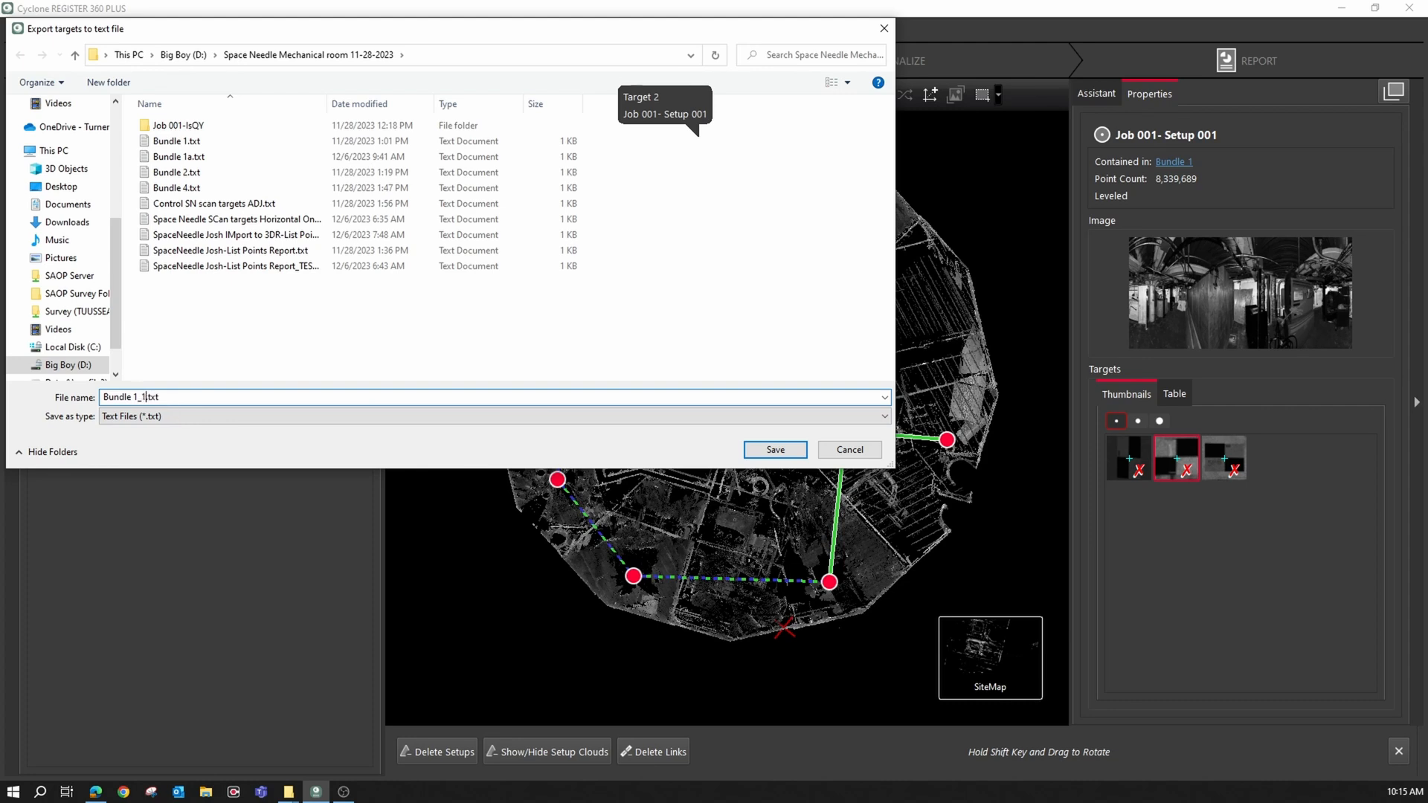
{"action": "left_click", "coordinate": [774, 449]}
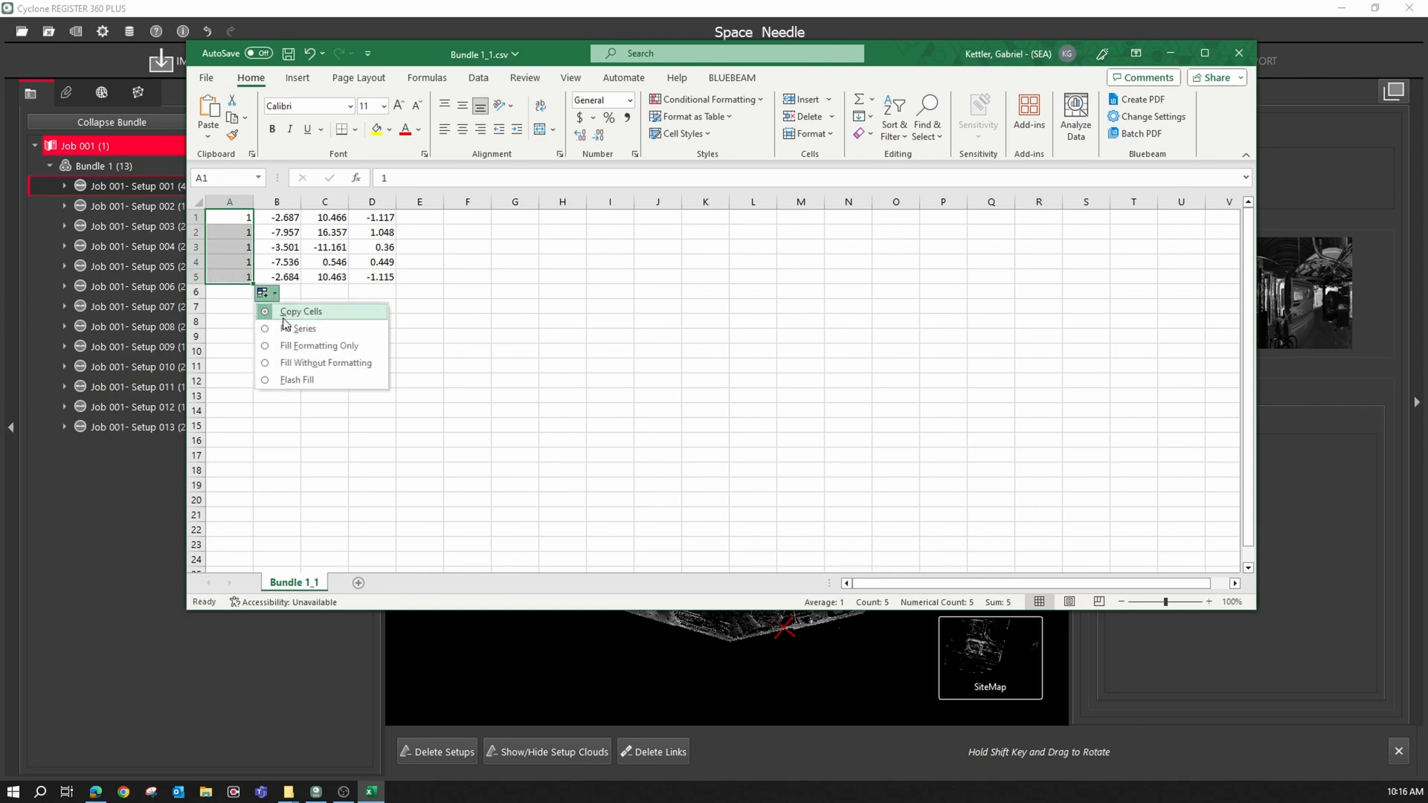
Fill column A as a 1–4 series, delete the fifth target row and reorder the coordinate columns
{"action": "left_click", "coordinate": [304, 327]}
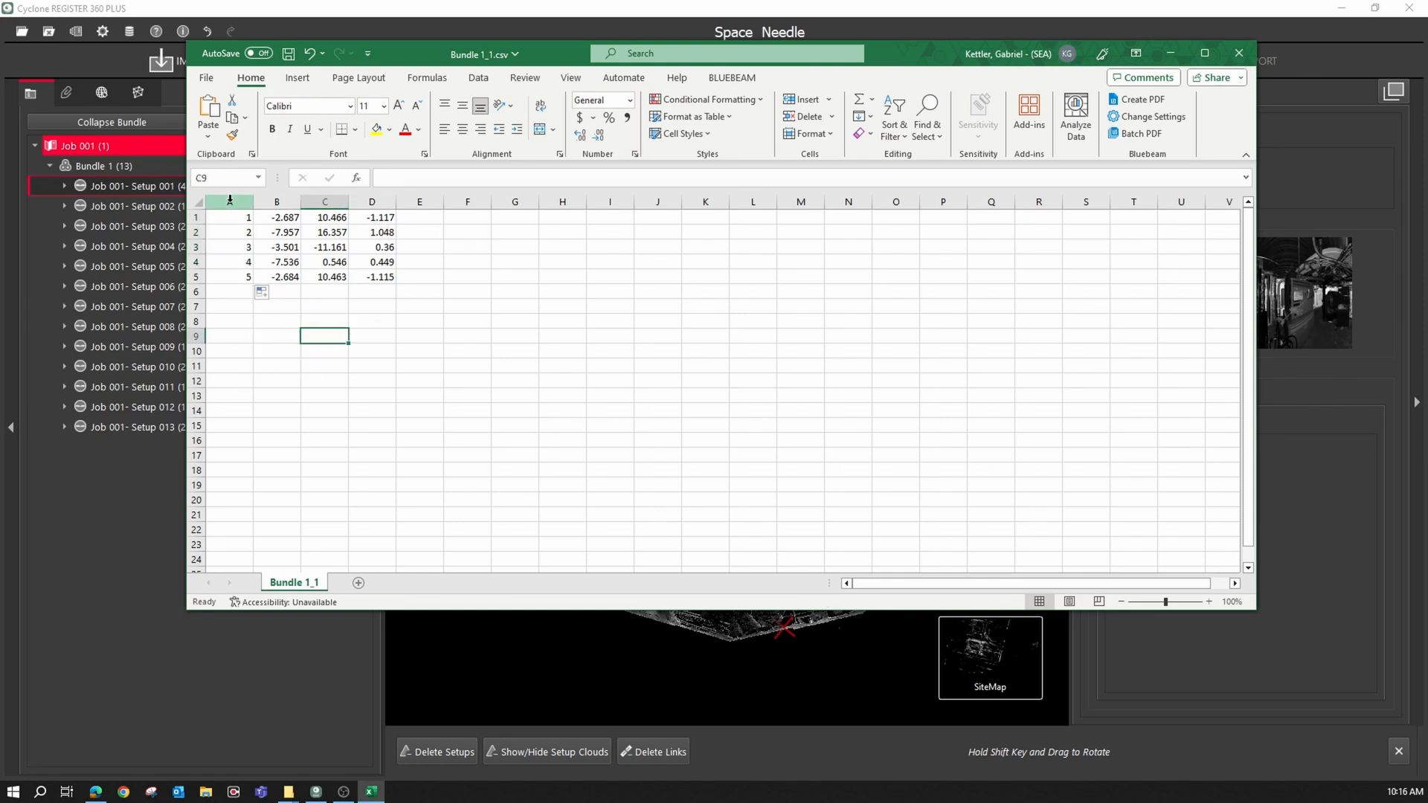
{"action": "right_click", "coordinate": [229, 276]}
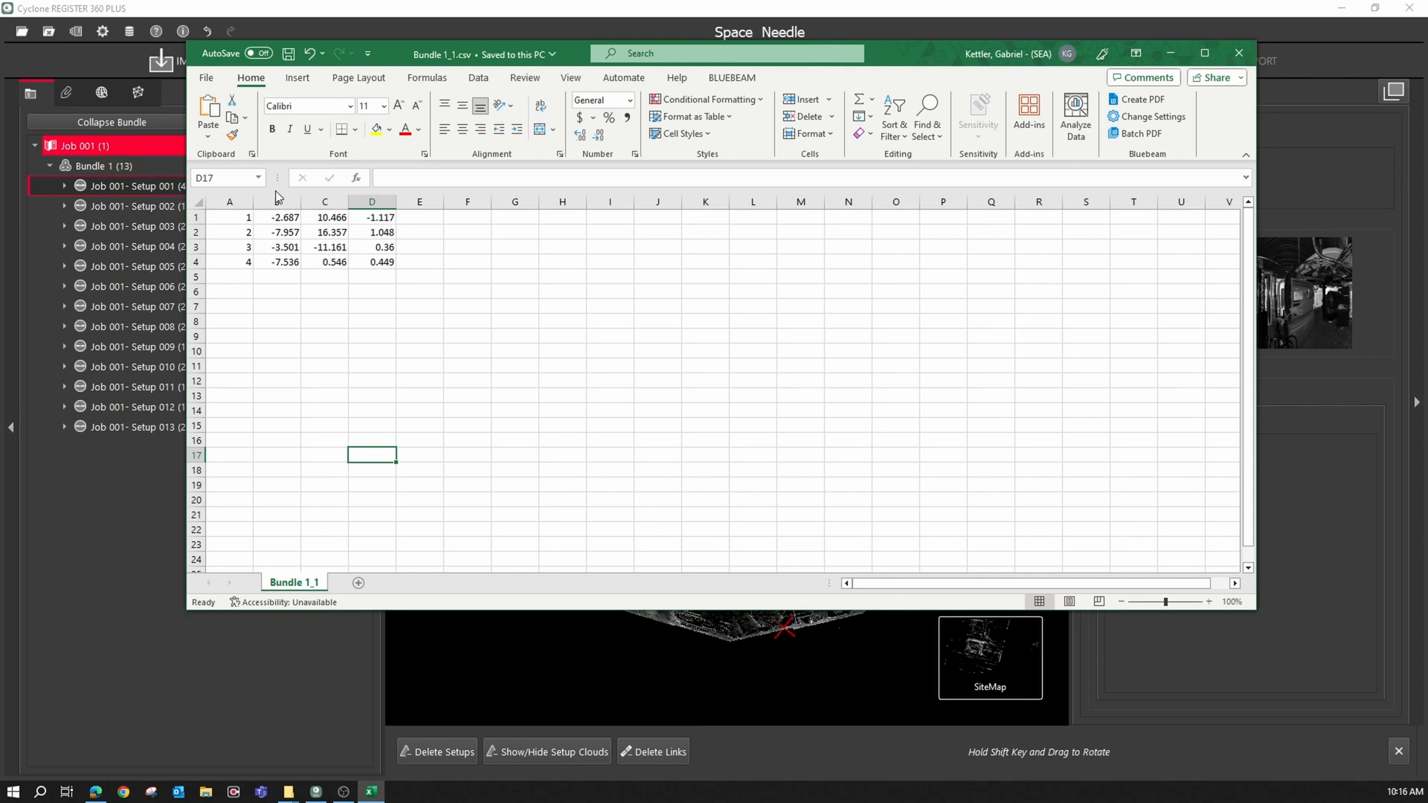
{"action": "right_click", "coordinate": [371, 201]}
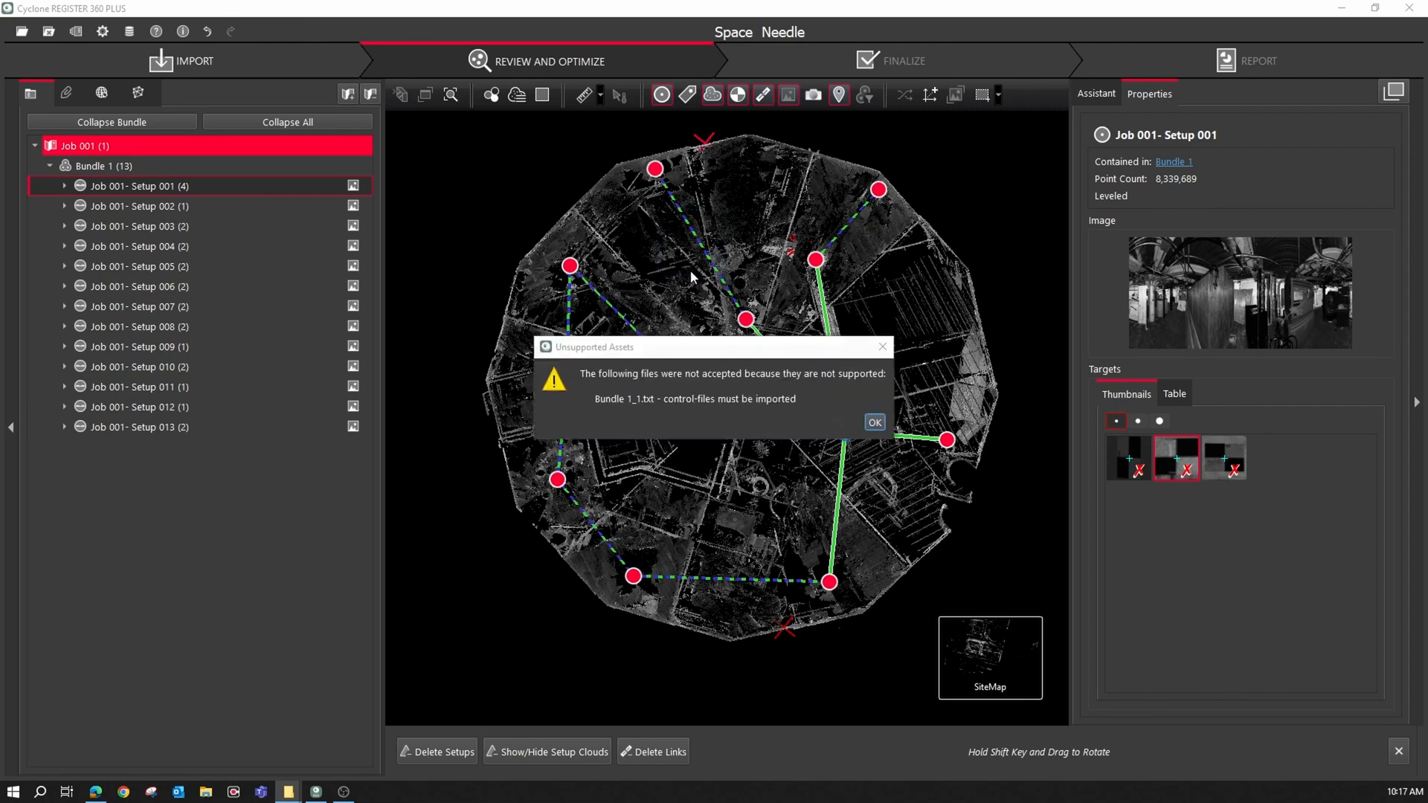
Acknowledge the Unsupported Assets warning for Bundle 1_1.txt
{"action": "left_click", "coordinate": [874, 421]}
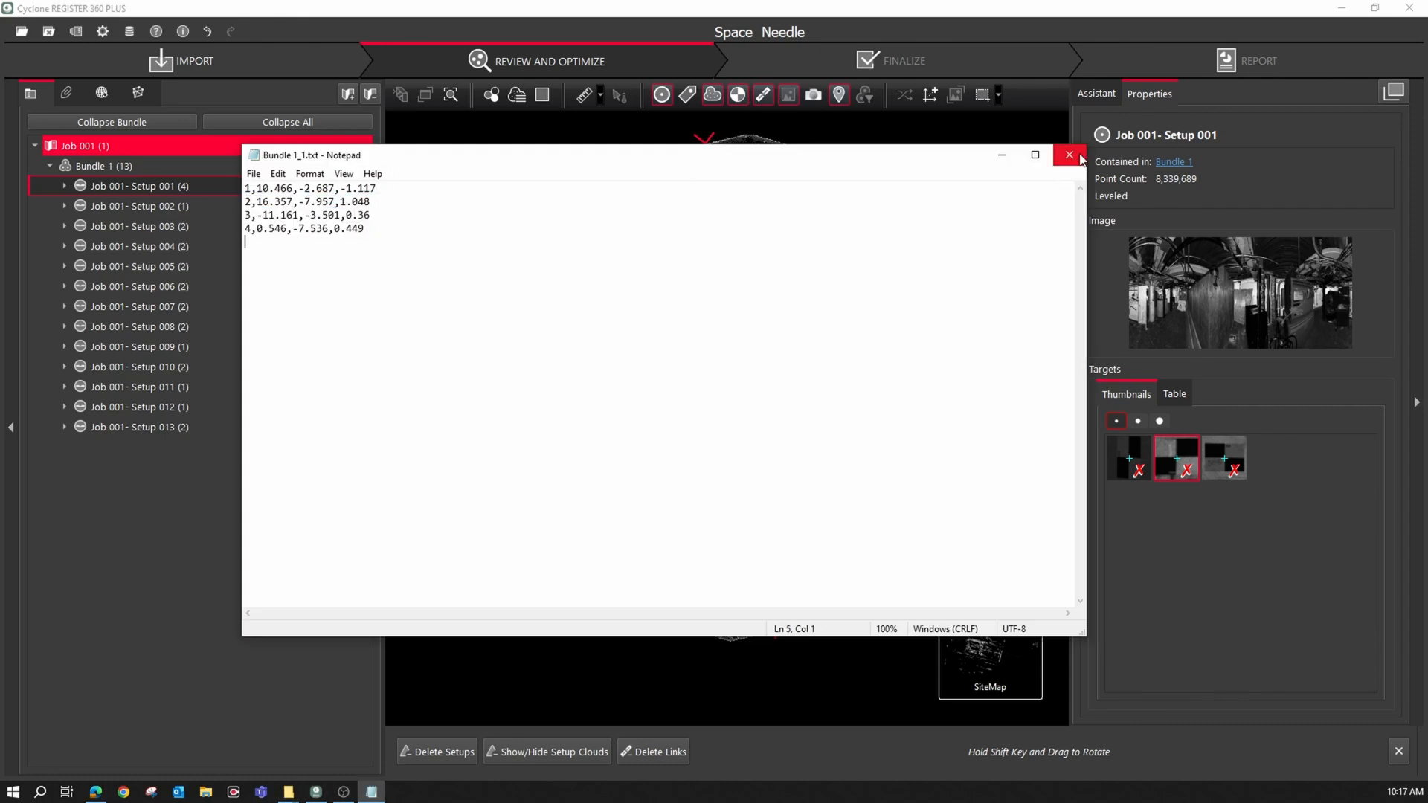
Close Bundle 1_1.txt in Notepad after reviewing its four target lines
{"action": "left_click", "coordinate": [1070, 155]}
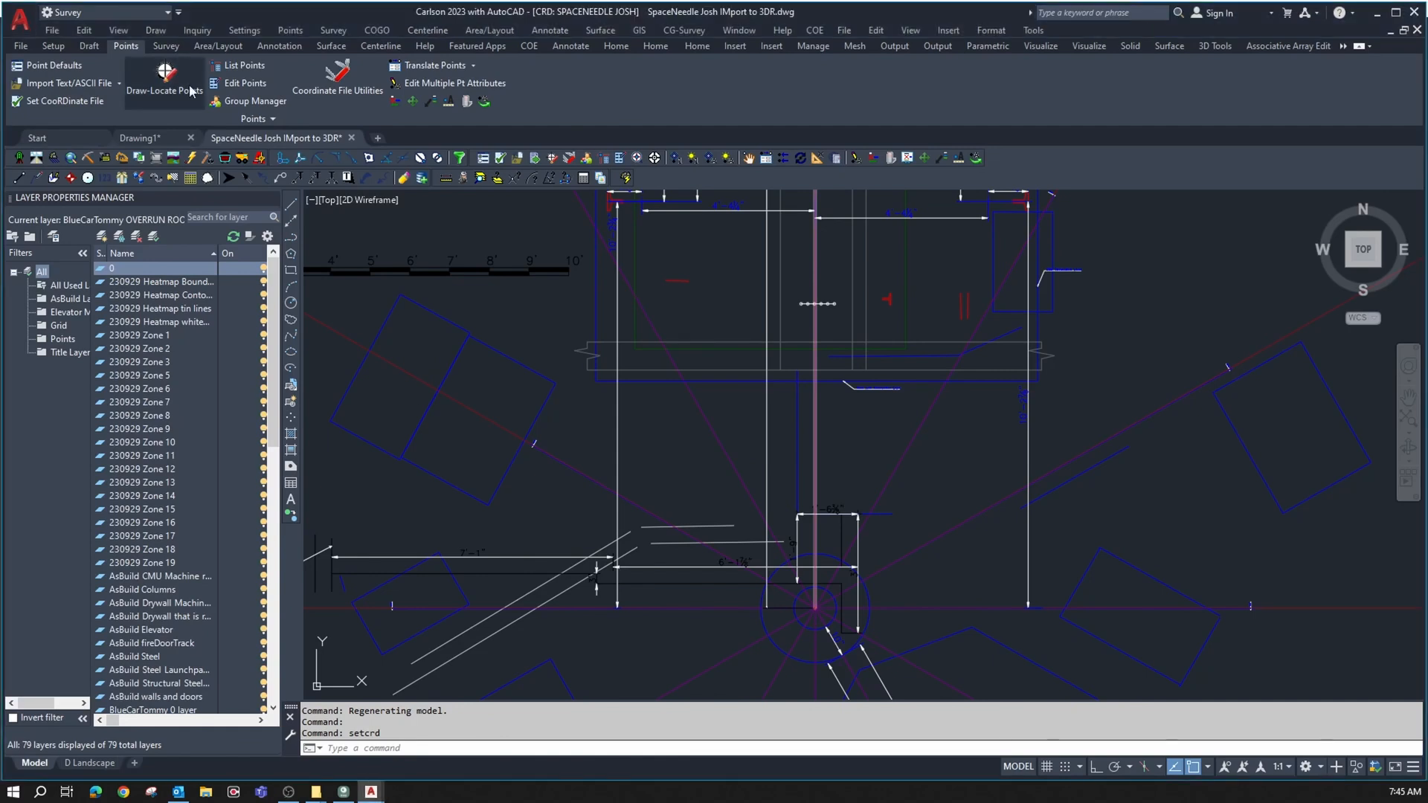
Draw-Locate the eight coordinate-file points, accepting overlap settings, and bring up Edit Points
{"action": "left_click", "coordinate": [165, 89]}
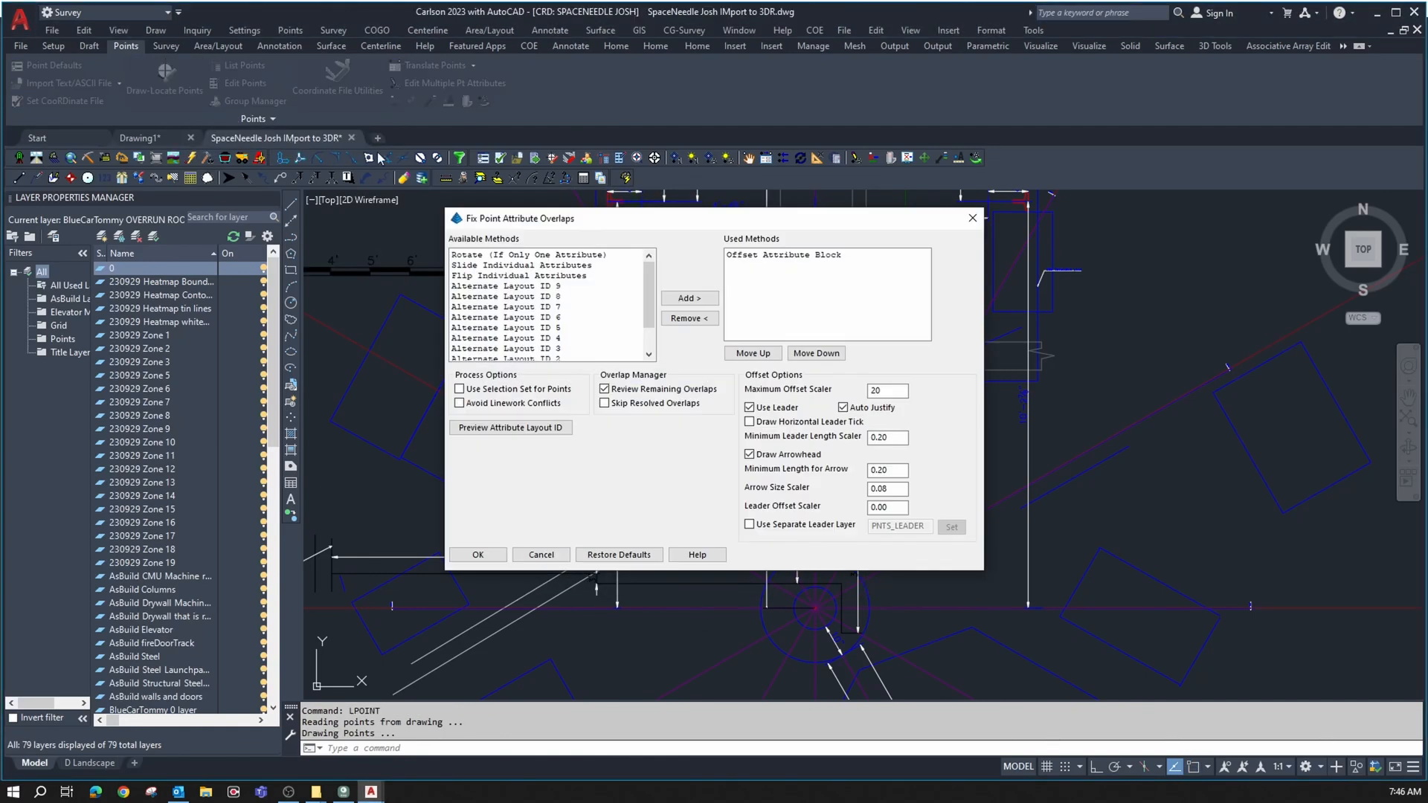
{"action": "left_click", "coordinate": [477, 554]}
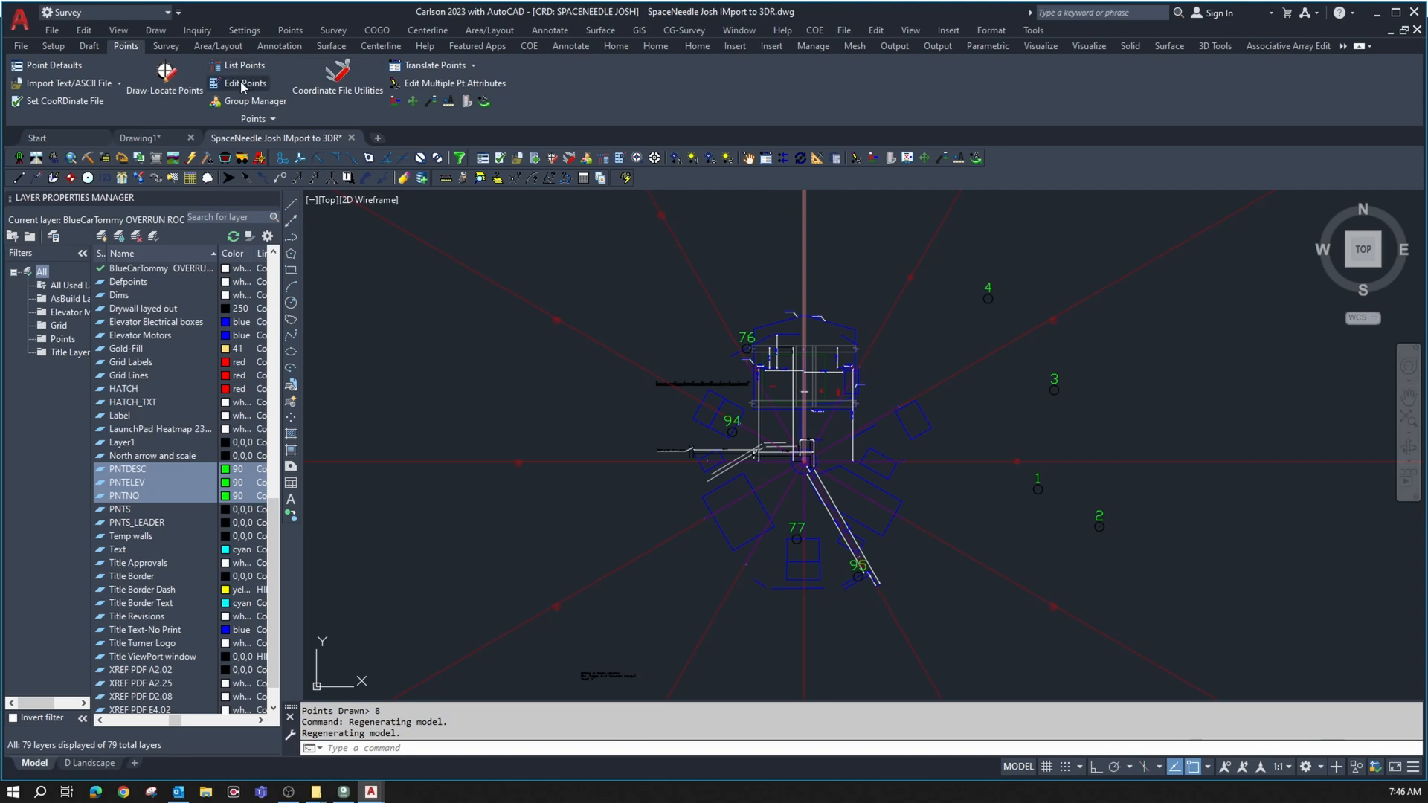
{"action": "left_click", "coordinate": [243, 83]}
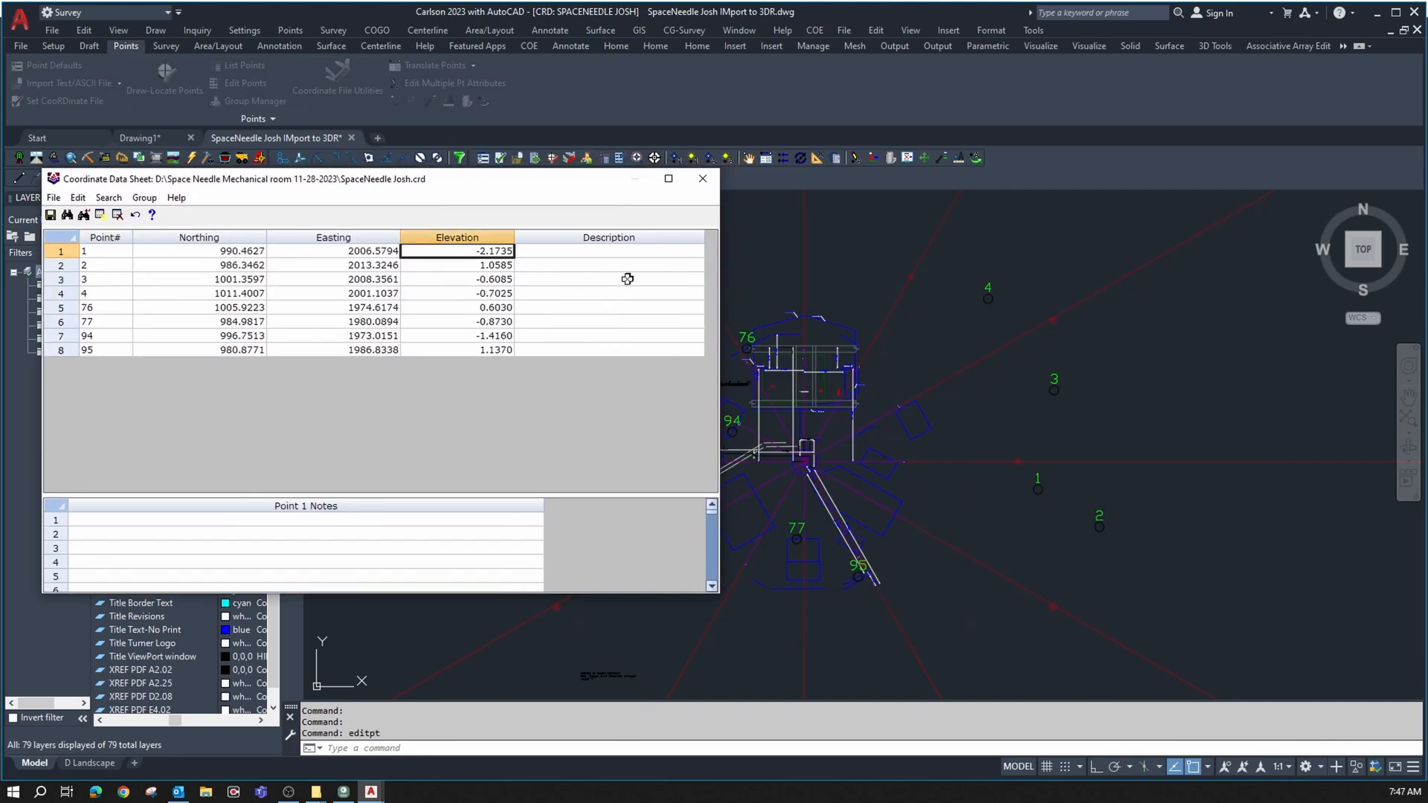
Set points 76, 77 and 95 to the elevations of points 4, 1 and 2, save and close the sheet
{"action": "left_click", "coordinate": [457, 265]}
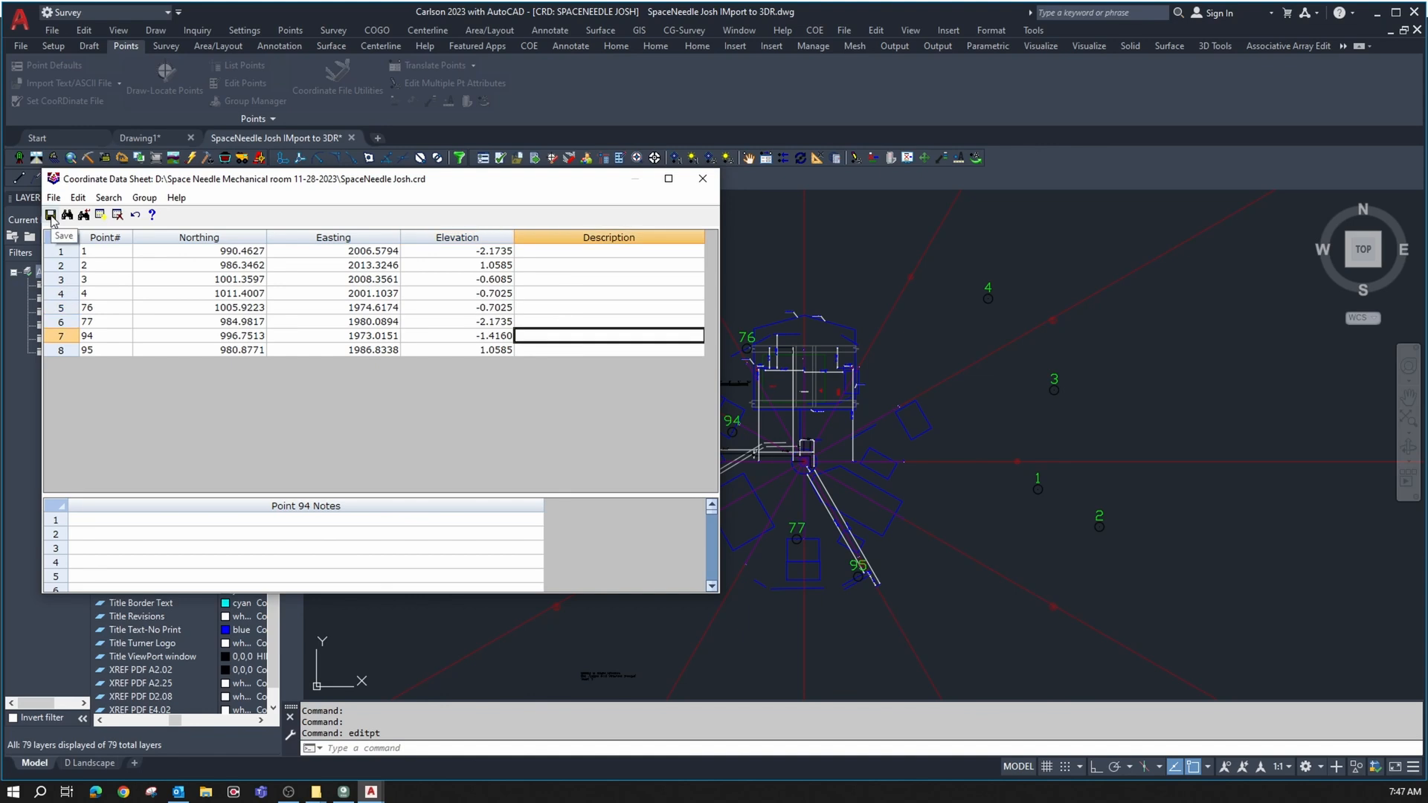
{"action": "left_click", "coordinate": [700, 177]}
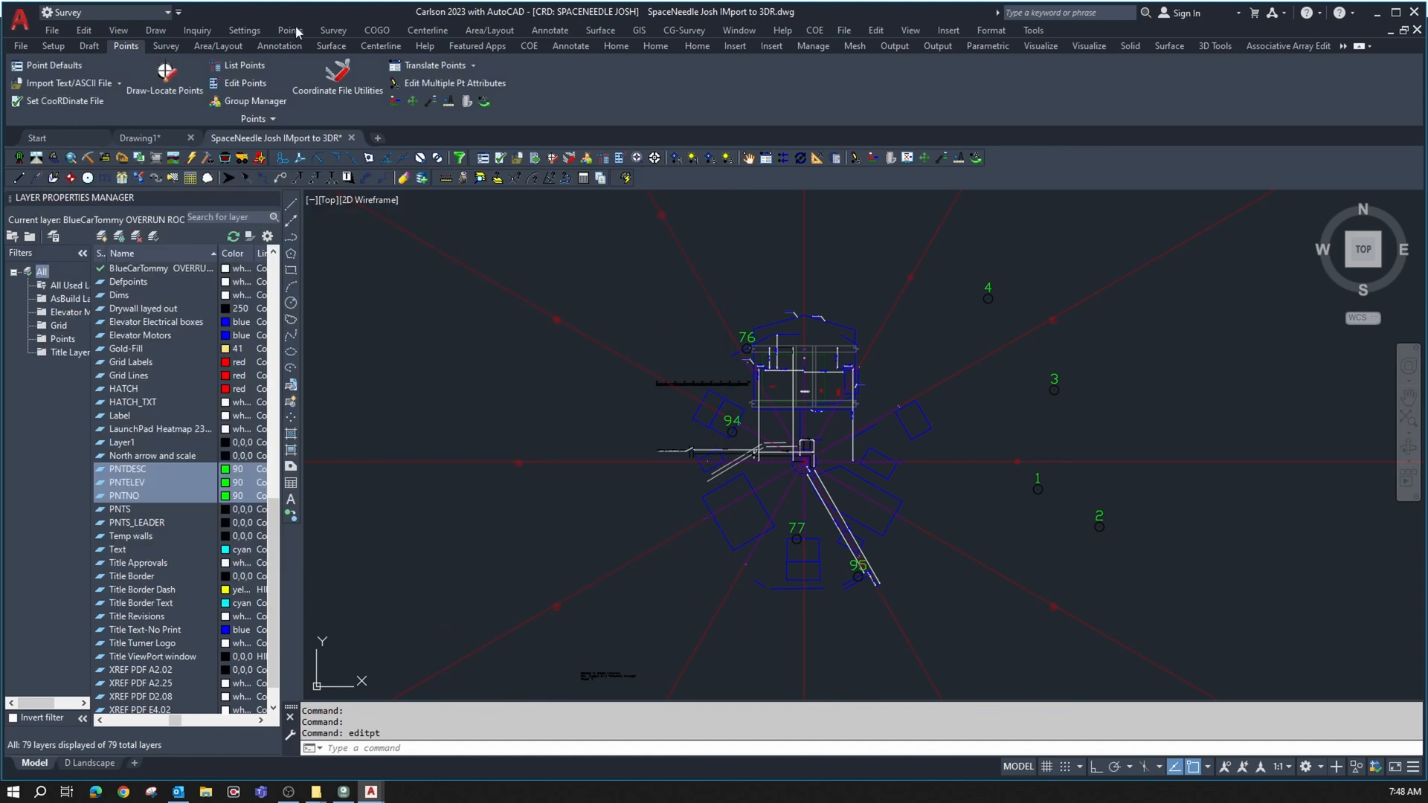
{"action": "left_click", "coordinate": [241, 64]}
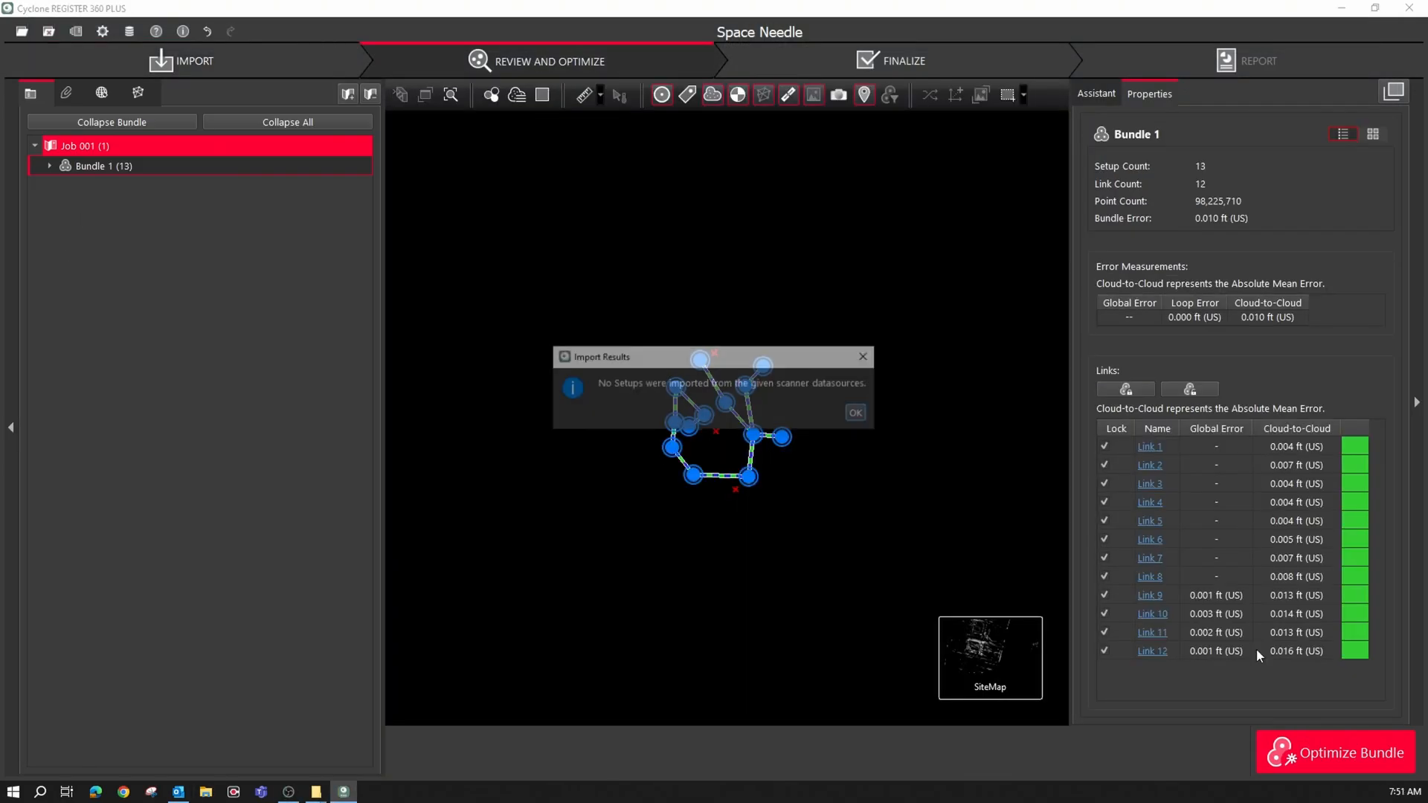
Clear the no-setups notice, apply the control file to Bundle 1 and confirm Smart Label relabeling
{"action": "left_click", "coordinate": [853, 412]}
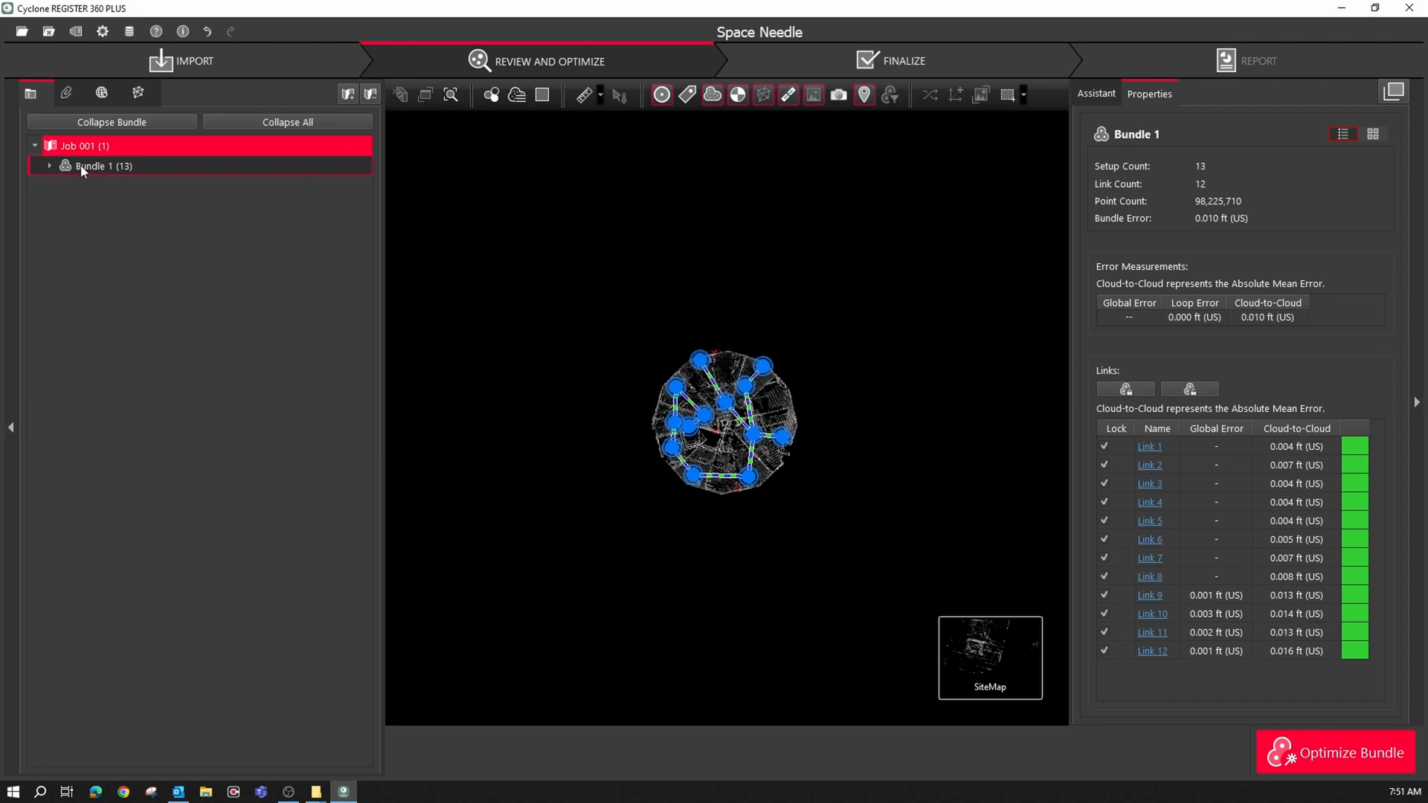
{"action": "right_click", "coordinate": [103, 165]}
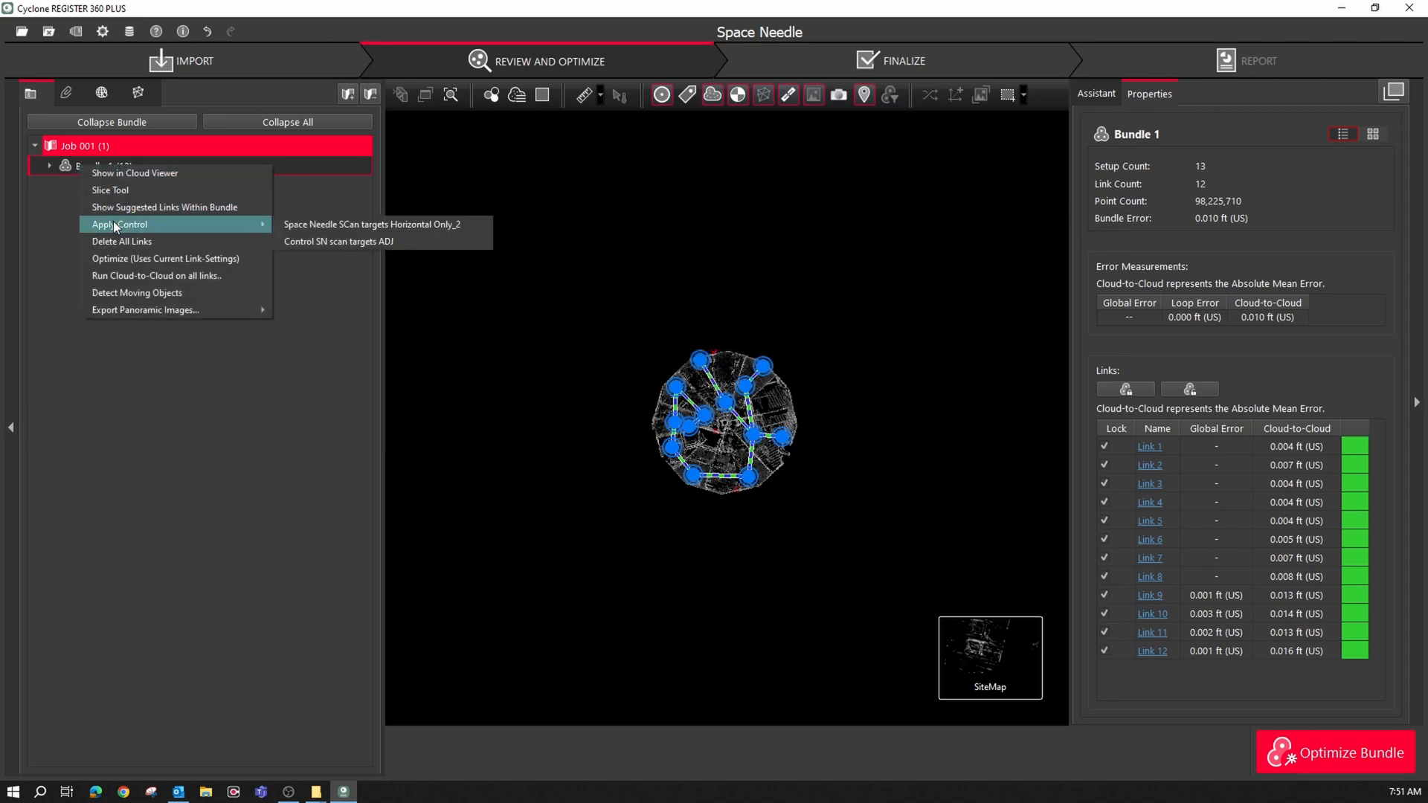
{"action": "left_click", "coordinate": [372, 225]}
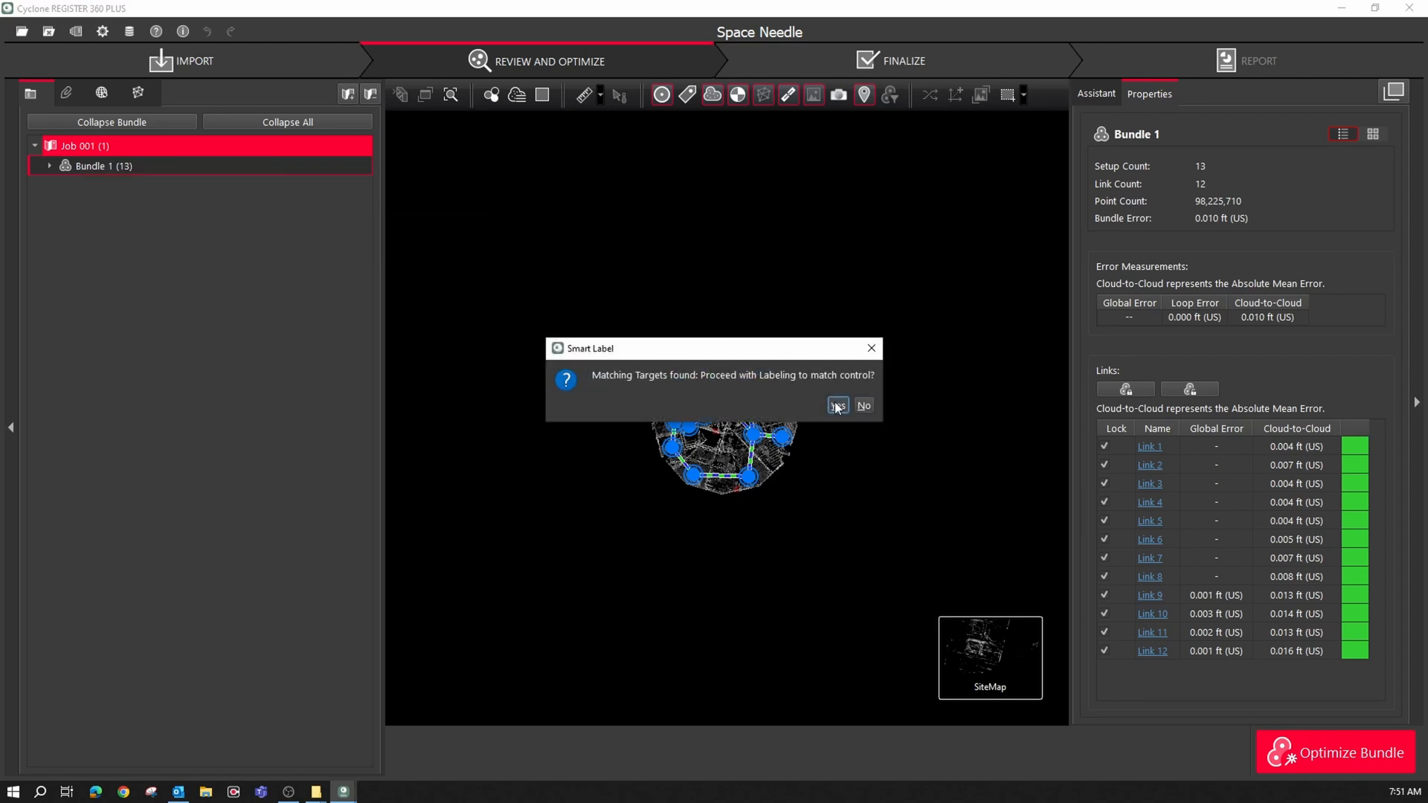
{"action": "left_click", "coordinate": [834, 405]}
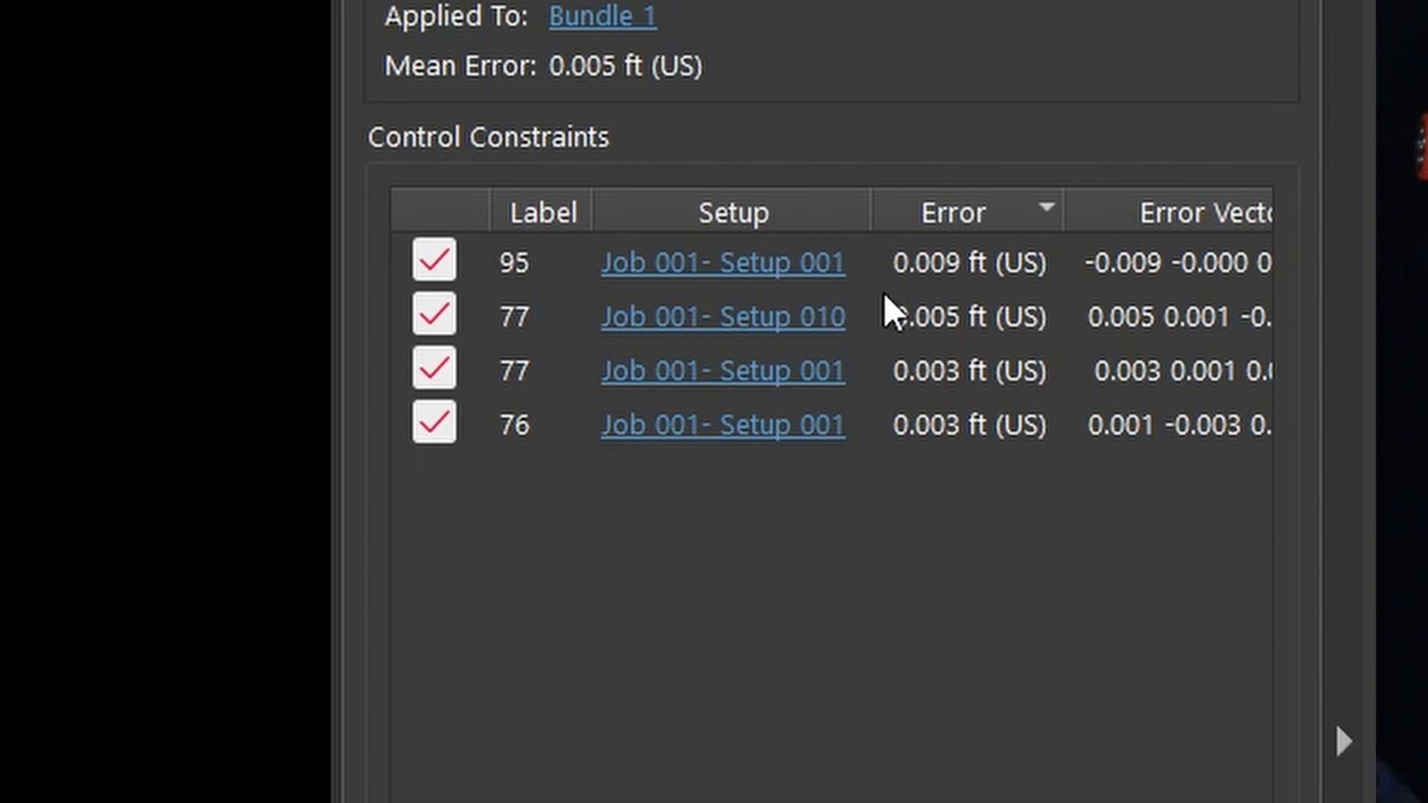
{"action": "mouse_move", "coordinate": [895, 312]}
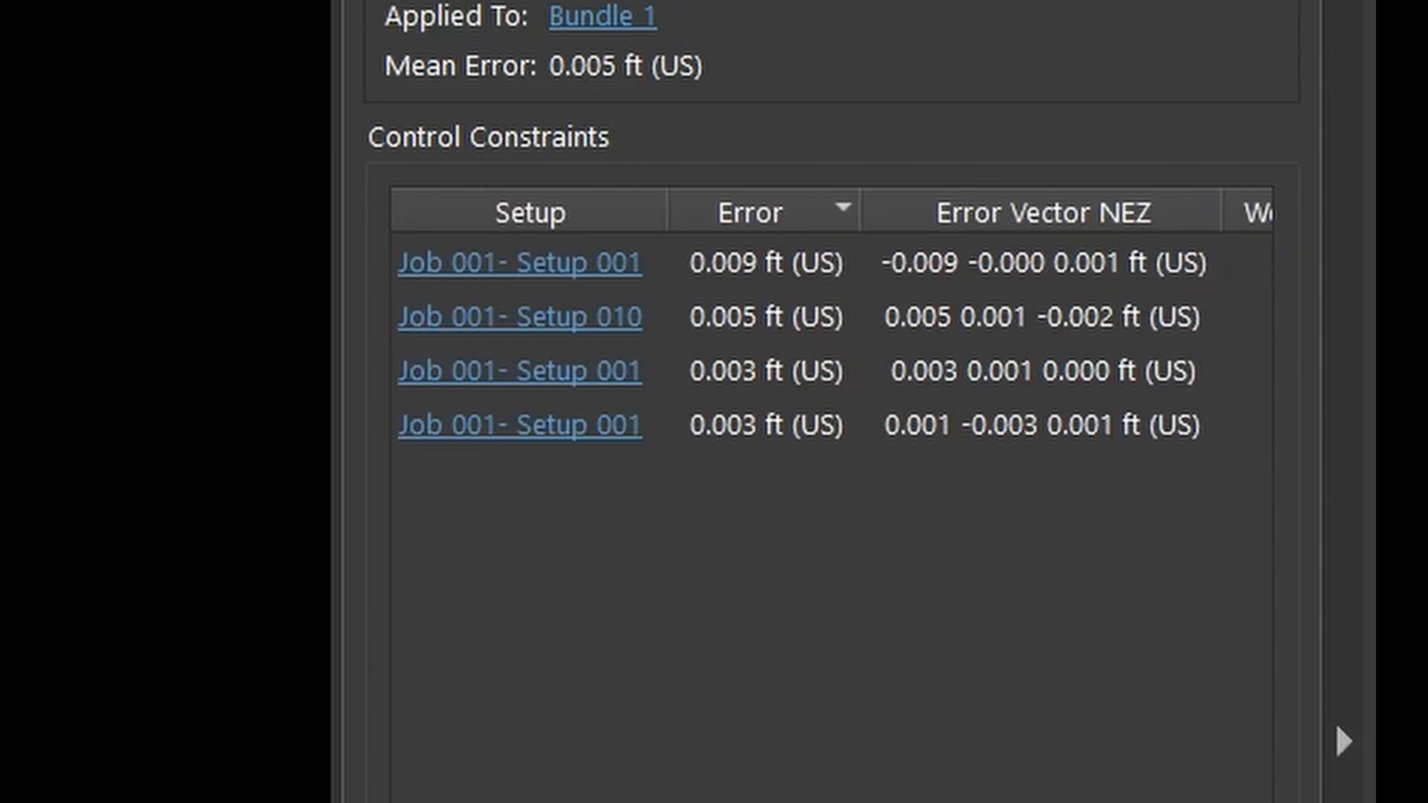
{"action": "mouse_move", "coordinate": [751, 278]}
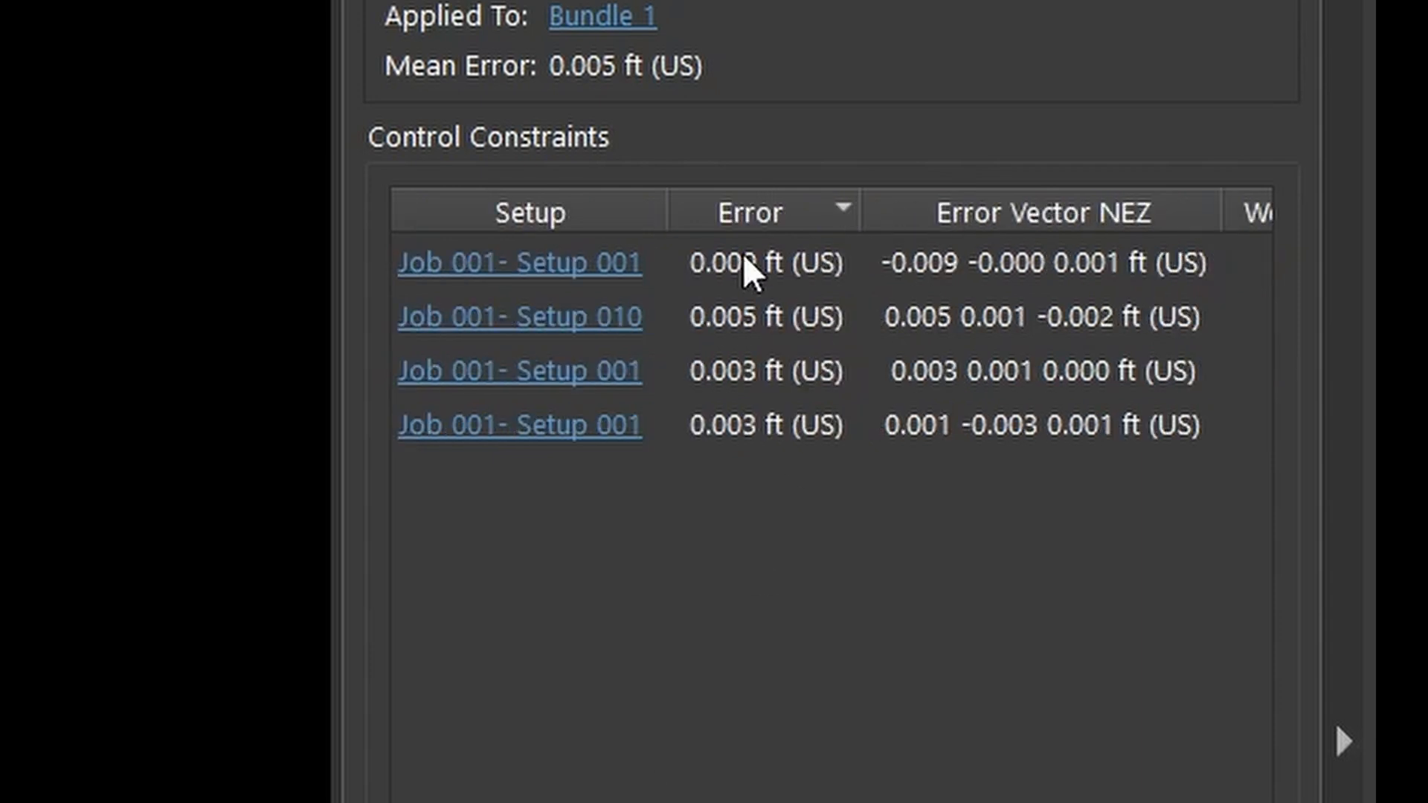